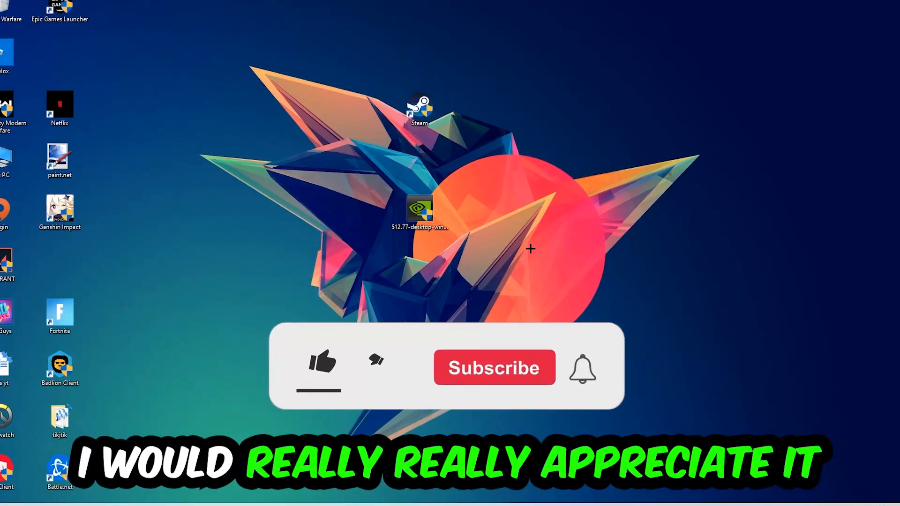
- End the Google Chrome process from the Processes list
click(321, 365)
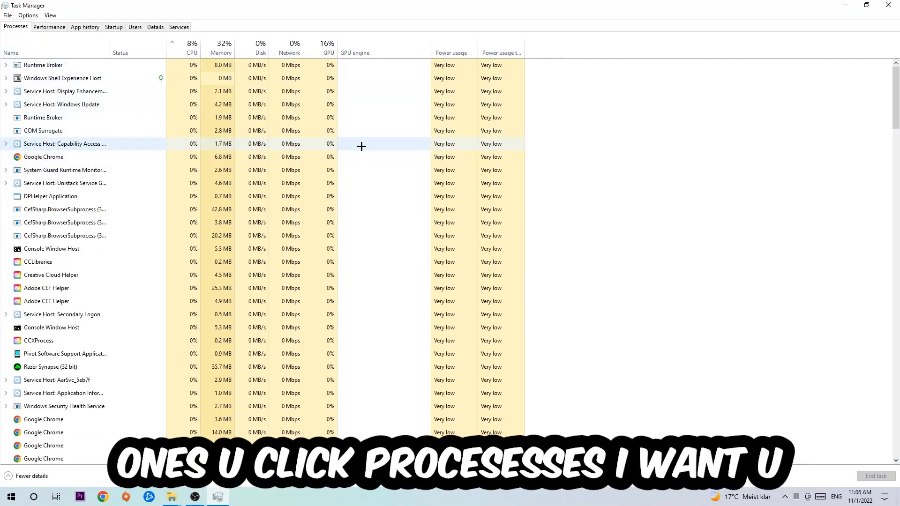
click(44, 157)
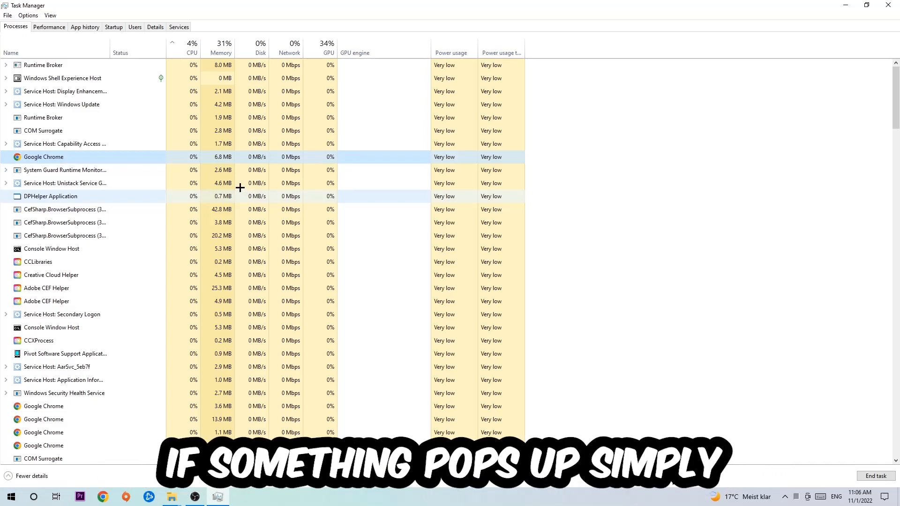
right_click(44, 157)
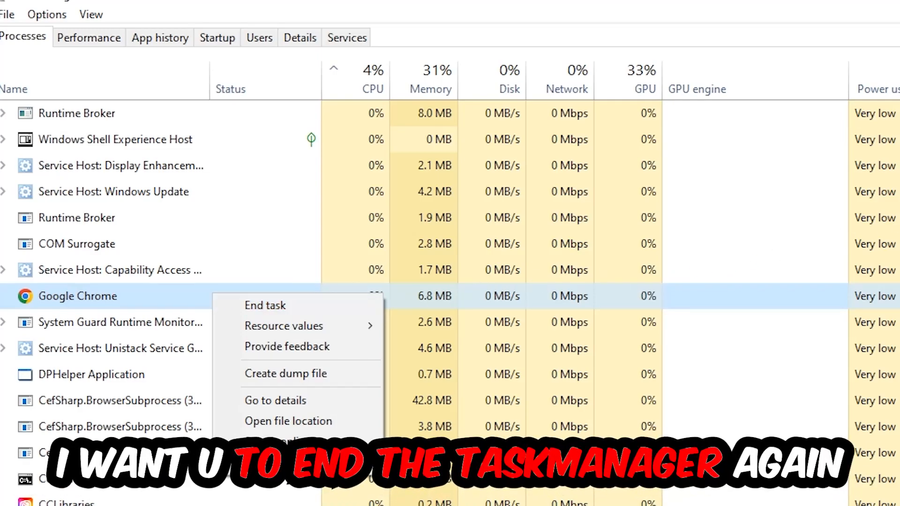
click(265, 304)
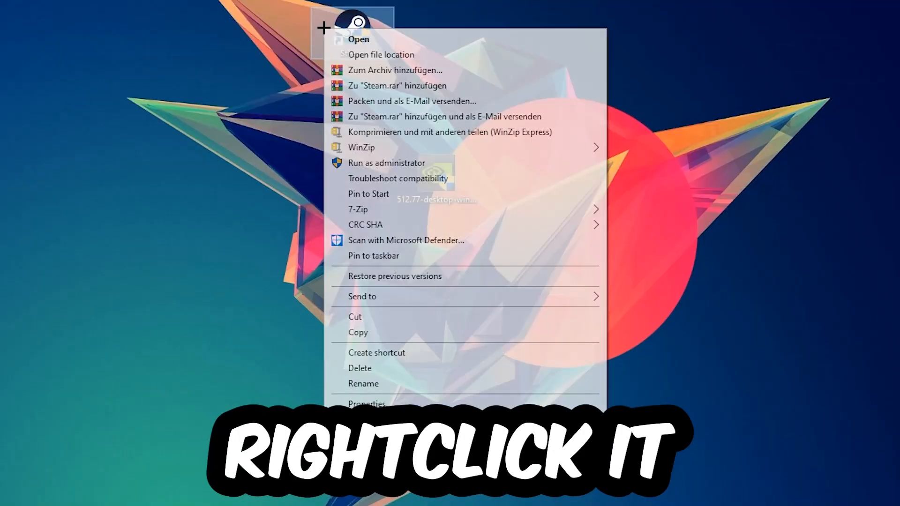
mouse_move(424, 166)
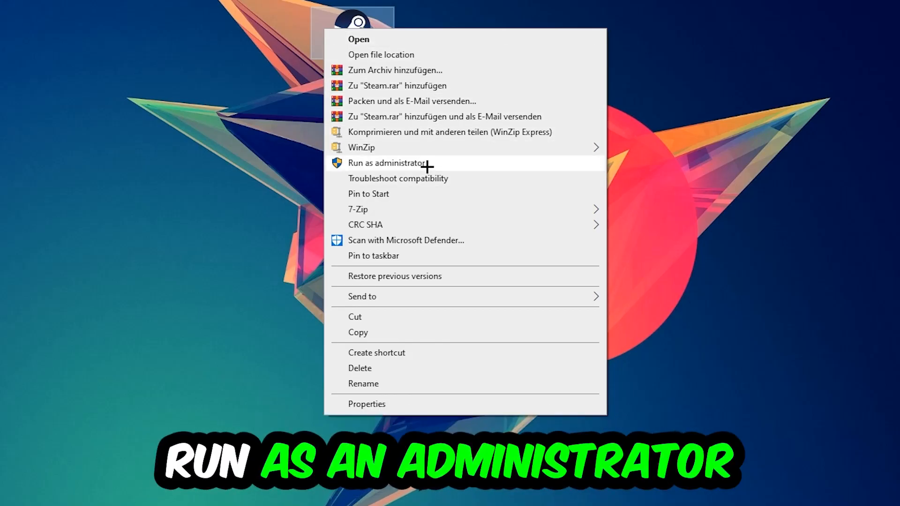
- Launch Steam with administrator rights from its desktop shortcut
click(387, 162)
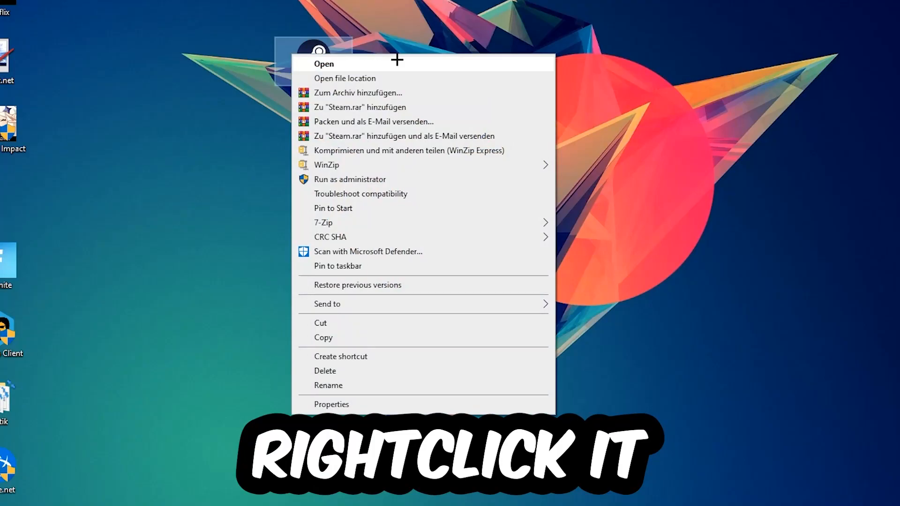
- Bring up the Steam shortcut's Properties
click(331, 404)
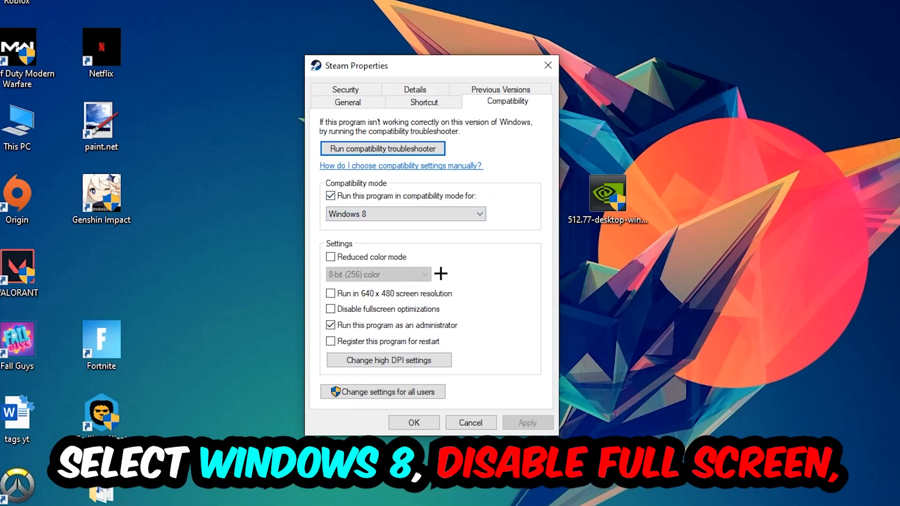
mouse_move(311, 343)
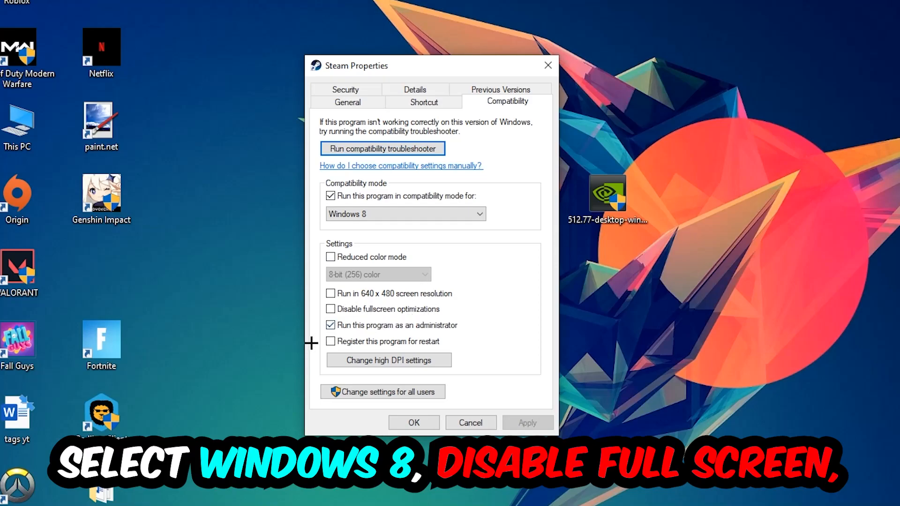
mouse_move(469, 332)
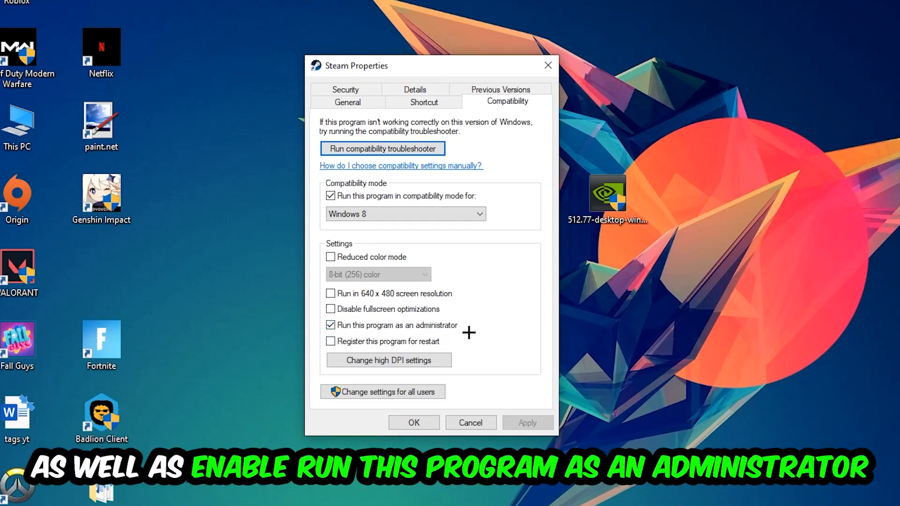
- Confirm Windows 8 compatibility and run-as-administrator with OK, leaving Steam selected on the desktop
click(413, 422)
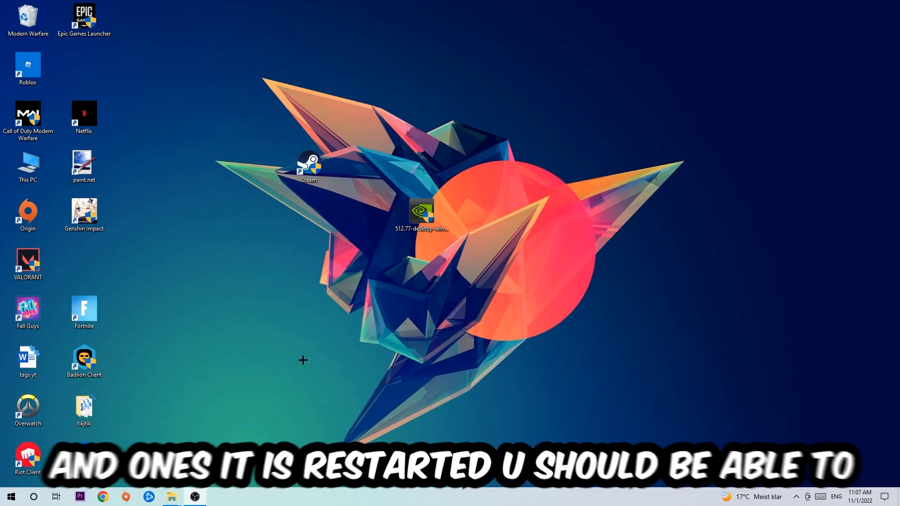
click(308, 165)
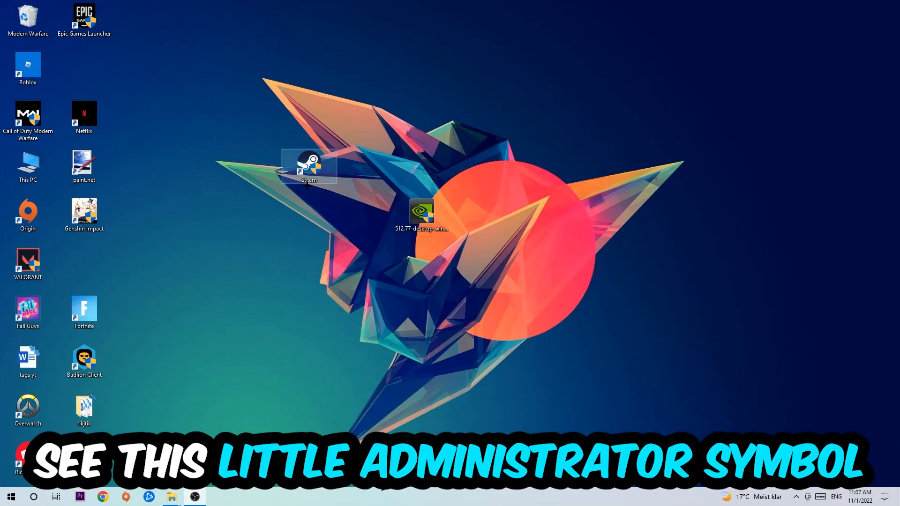